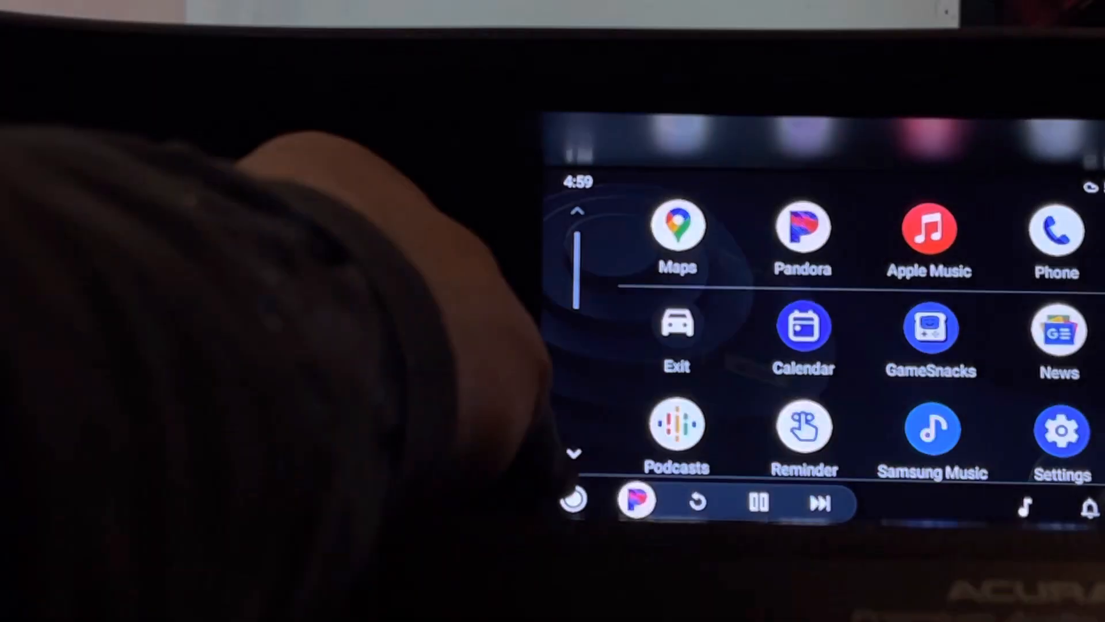
# Scroll the Android Auto launcher grid until the SMS, Weather and Customize tiles show in the bottom row
pyautogui.click(676, 224)
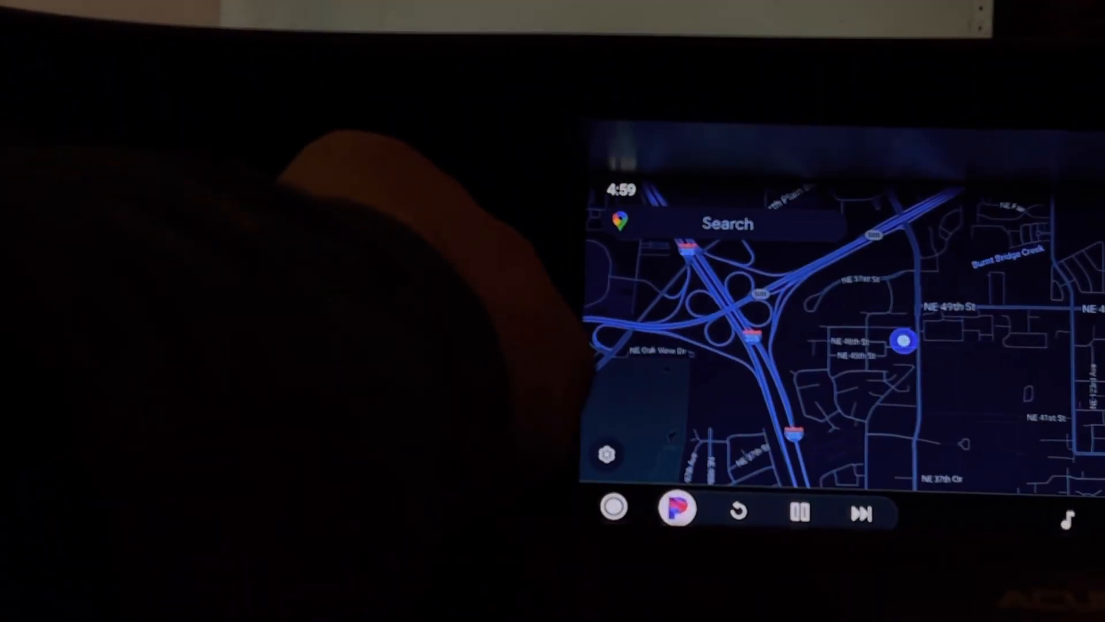
pyautogui.click(606, 453)
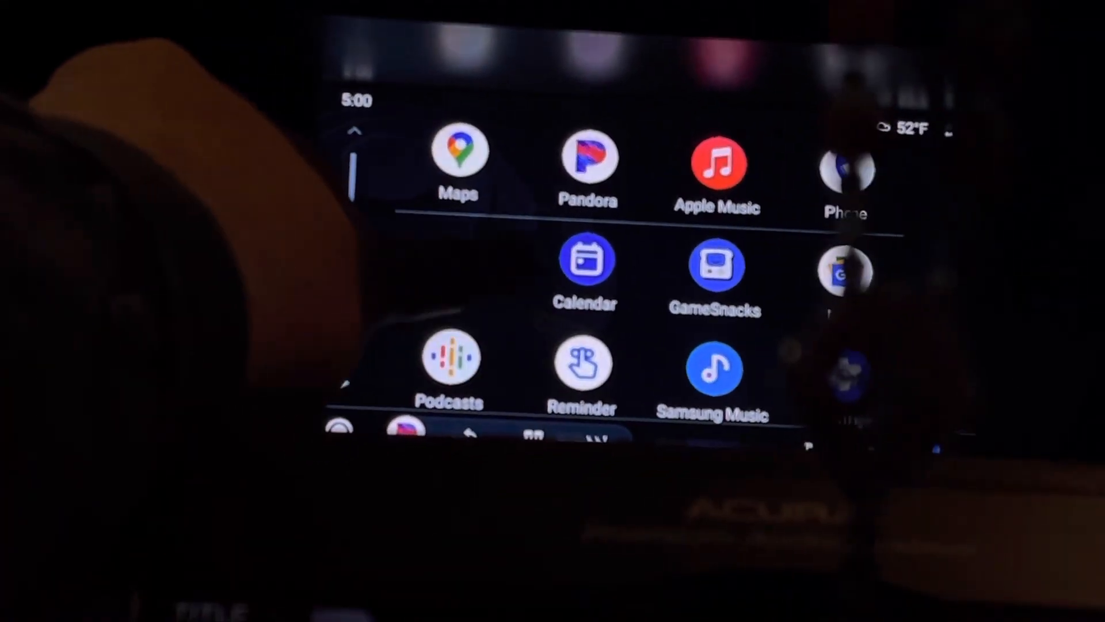
pyautogui.scroll(-3)
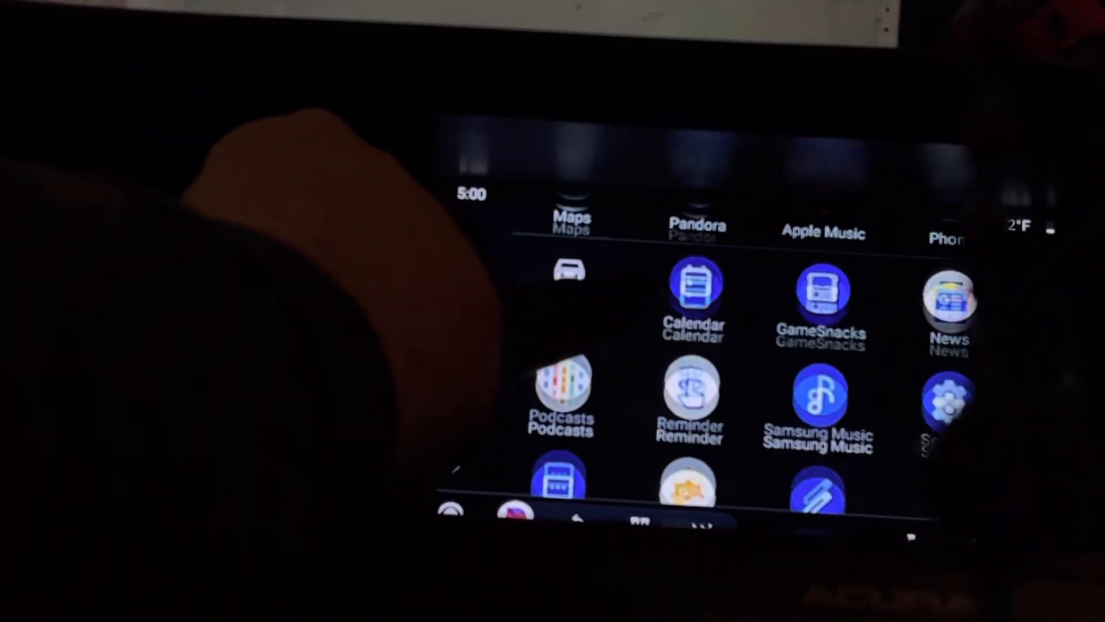
pyautogui.scroll(-3)
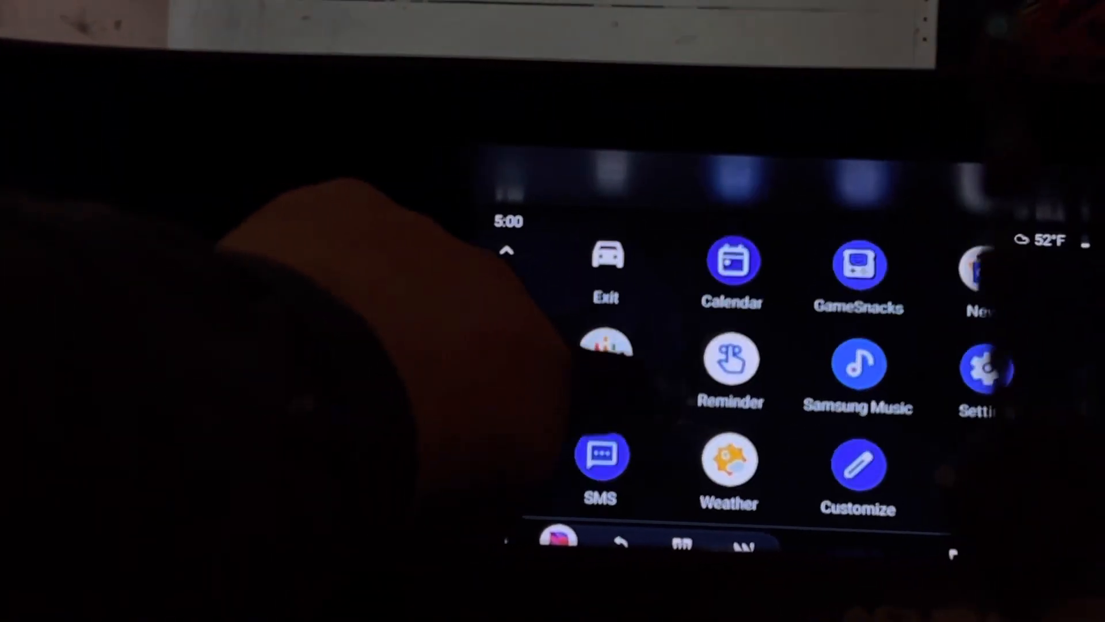
pyautogui.scroll(3)
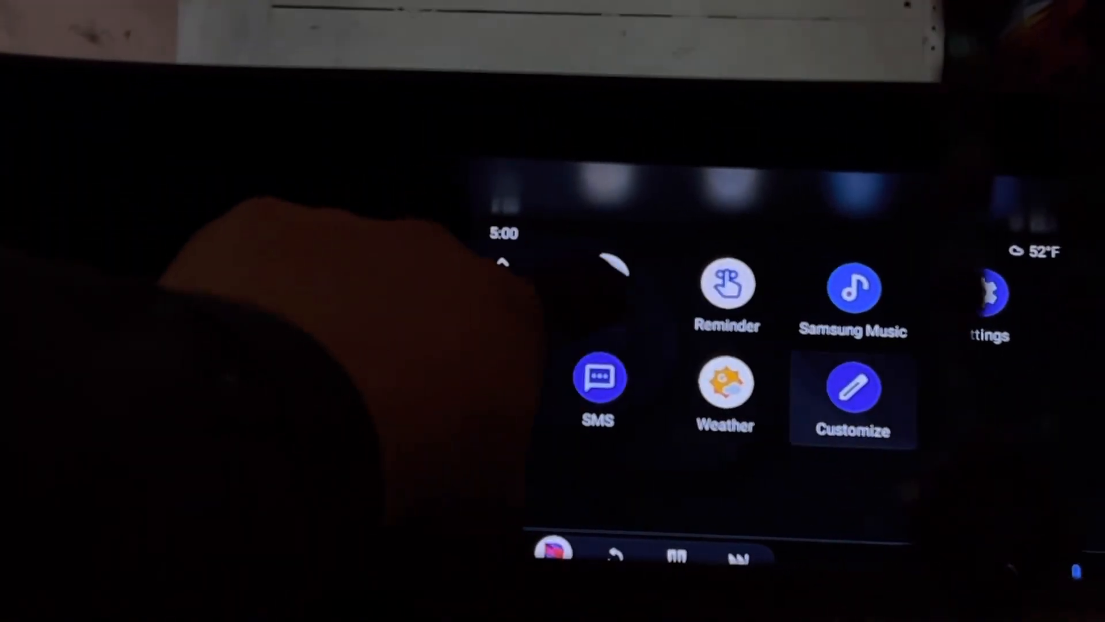